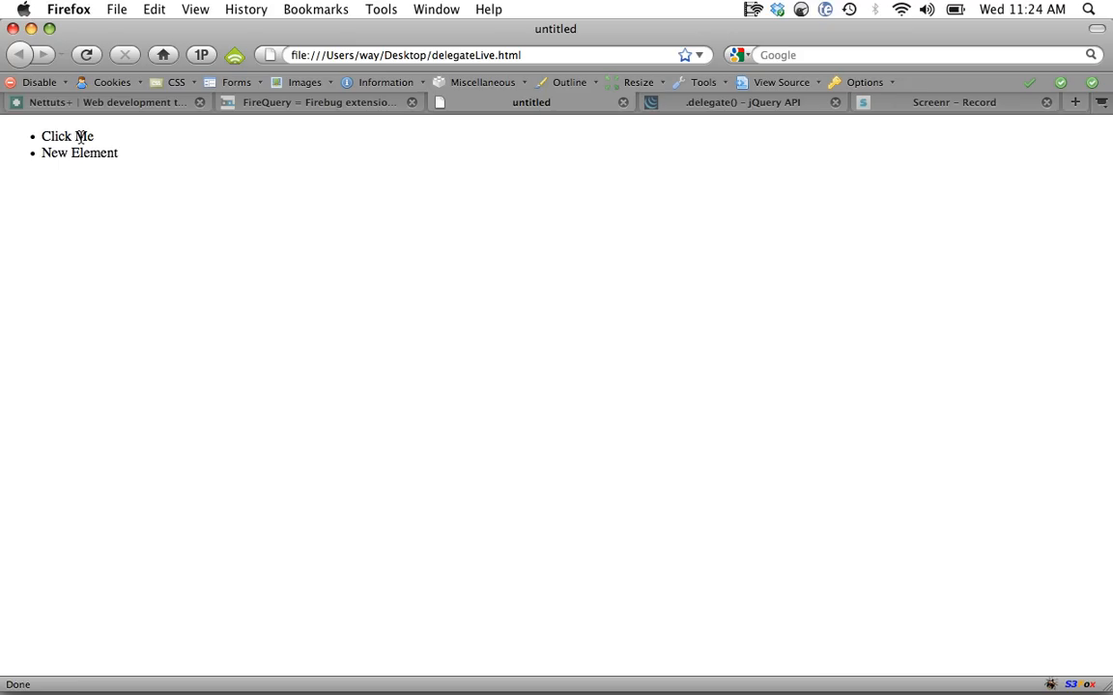
# Click the list item twice so two more 'New Element' entries are appended.
pyautogui.click(65, 135)
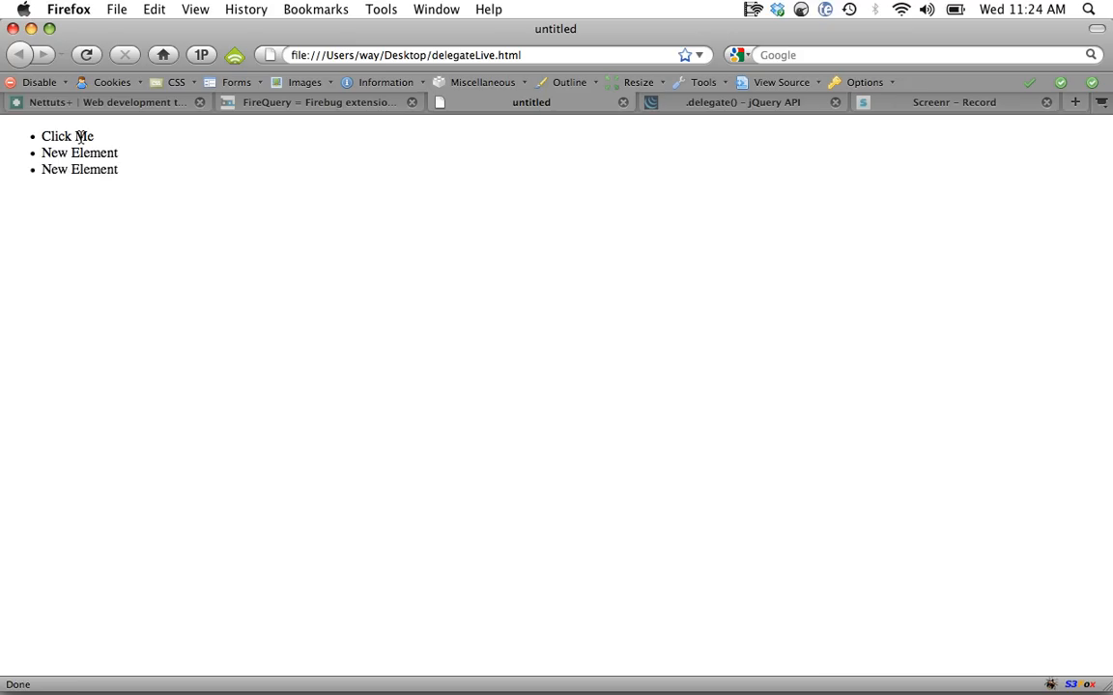
pyautogui.click(57, 136)
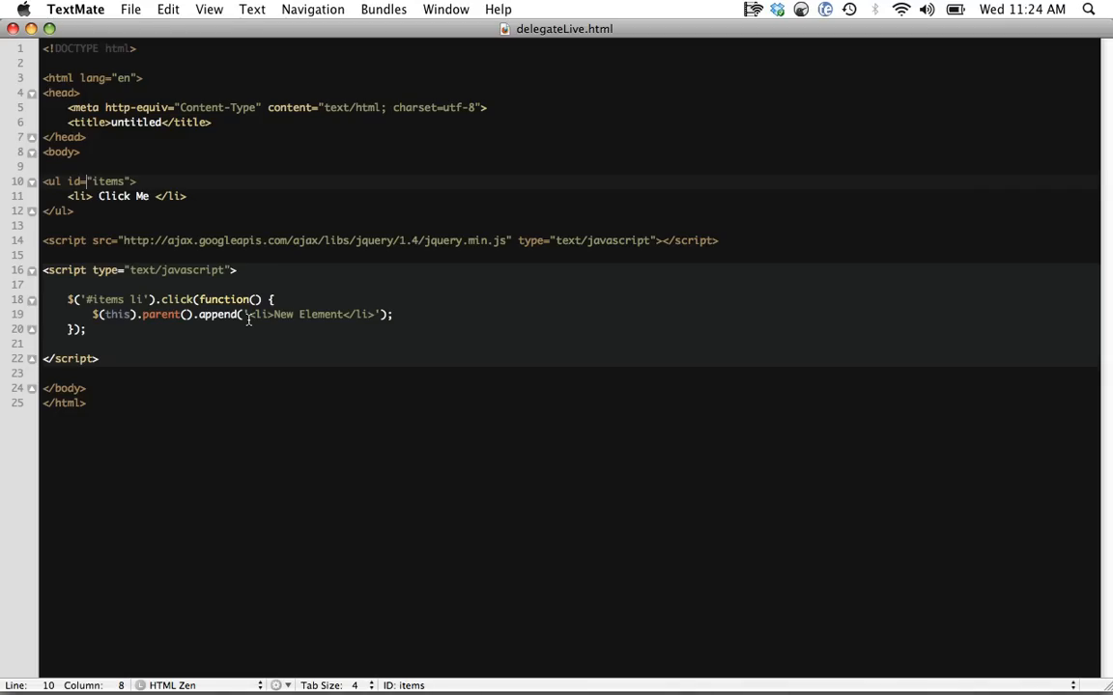
pyautogui.doubleClick(97, 300)
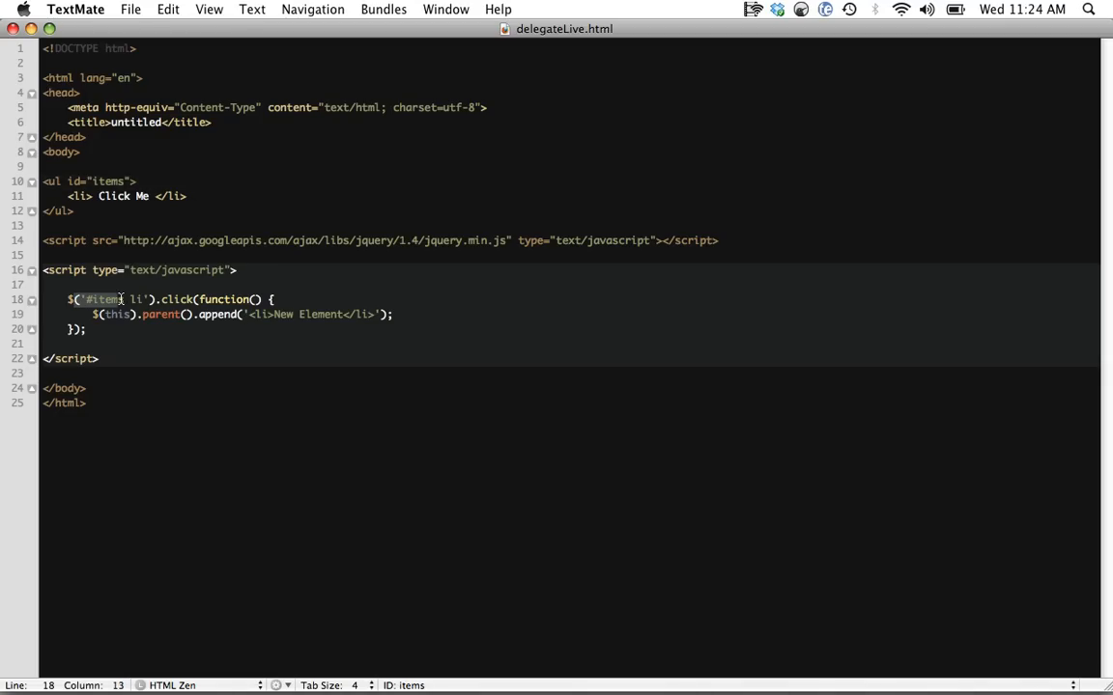
pyautogui.click(193, 299)
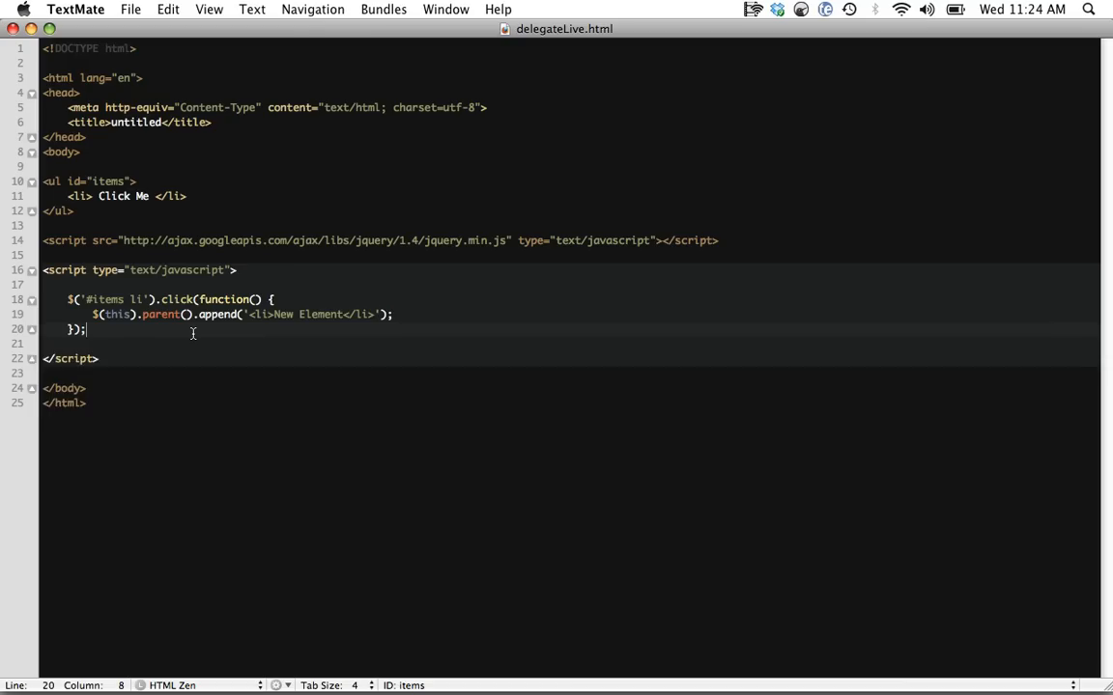
# Write $('#items li').live('click', function() { $(this).parent().append('<li>New Element</li>'); }).
pyautogui.write("$('#item ')")
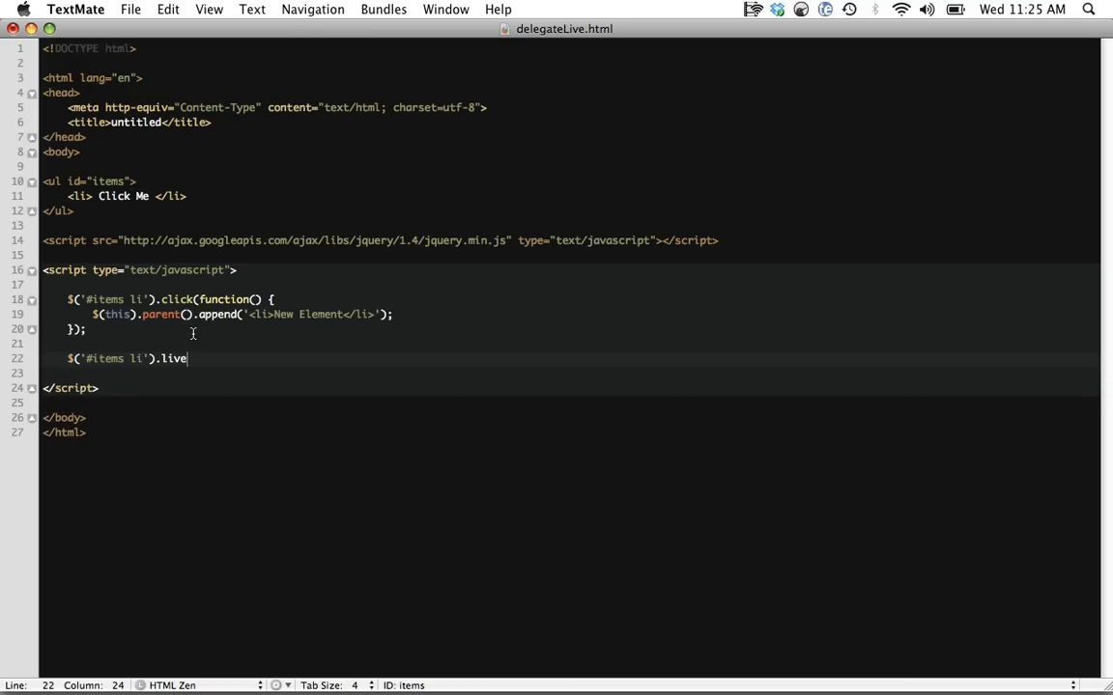
pyautogui.write("('click'm)")
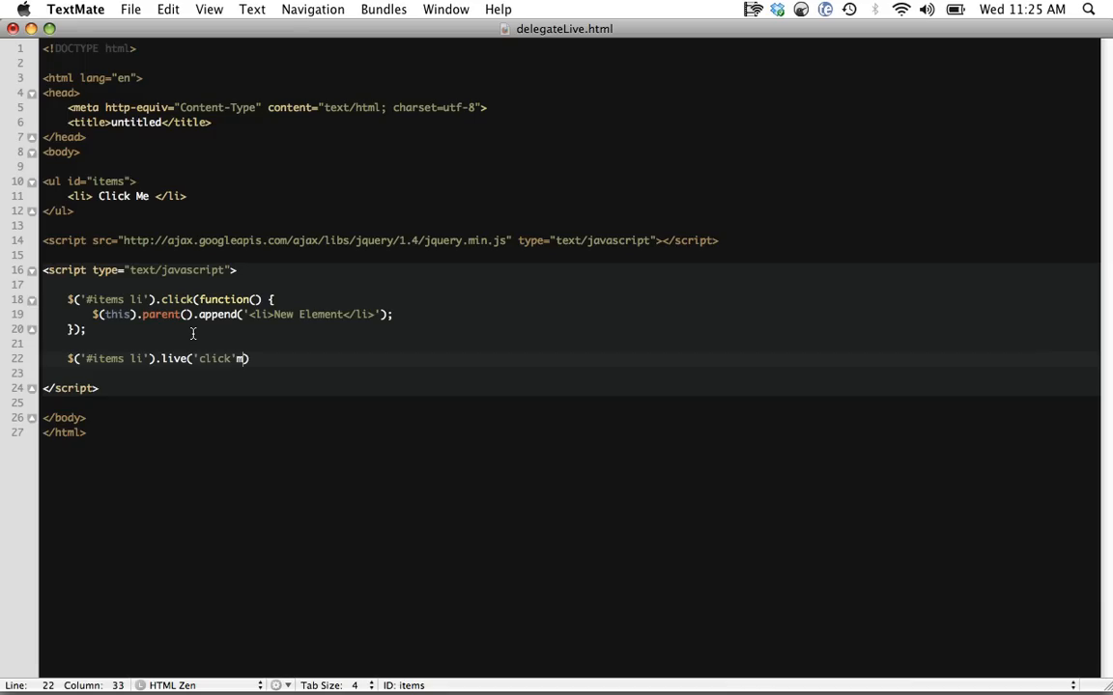
pyautogui.write(', function() {')
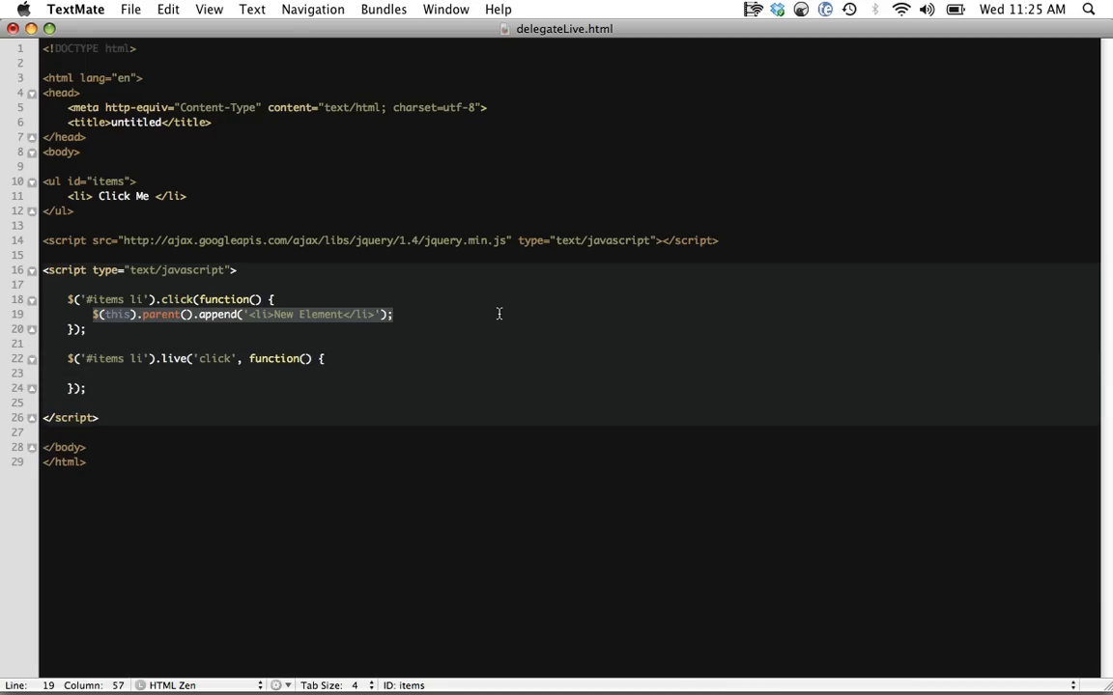
pyautogui.write("$(this).parent().append('<li>New Element</li>');")
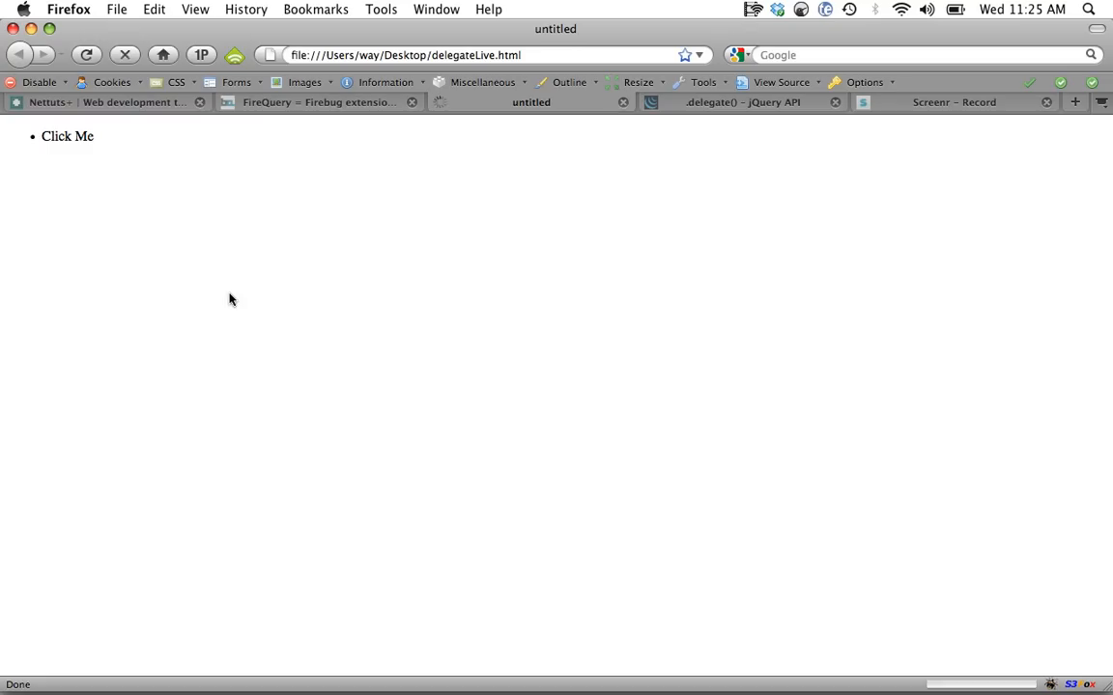
# Click list items, including a newly added one, to confirm .live() appends, then go to FireQuery.
pyautogui.click(68, 135)
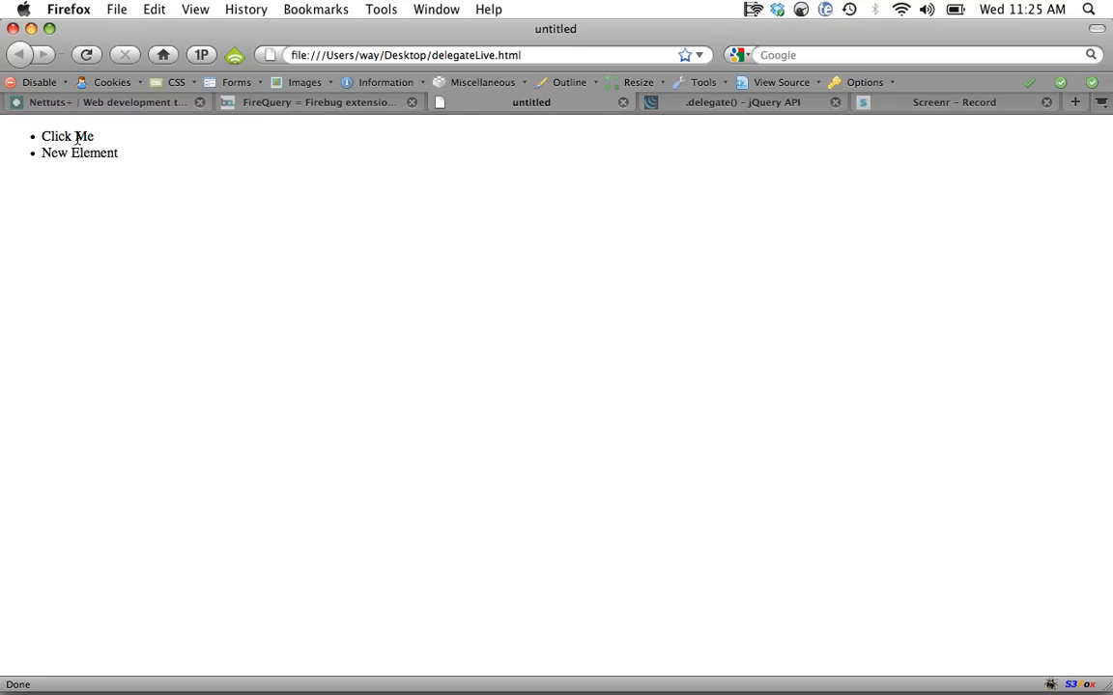
pyautogui.click(68, 135)
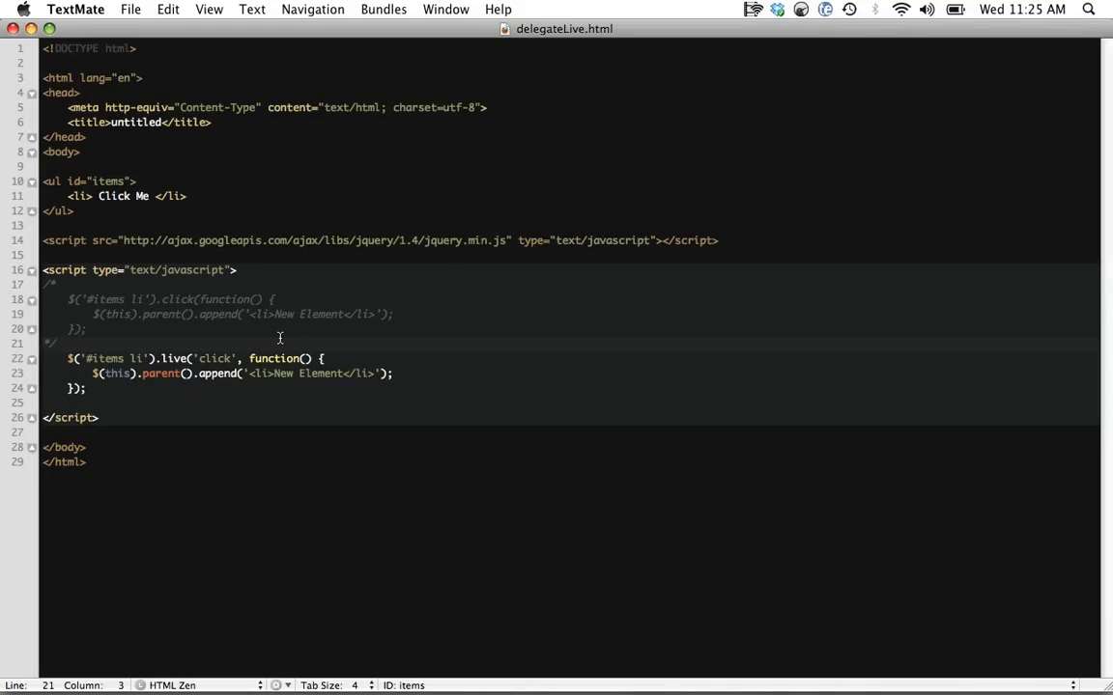
pyautogui.moveTo(467, 373)
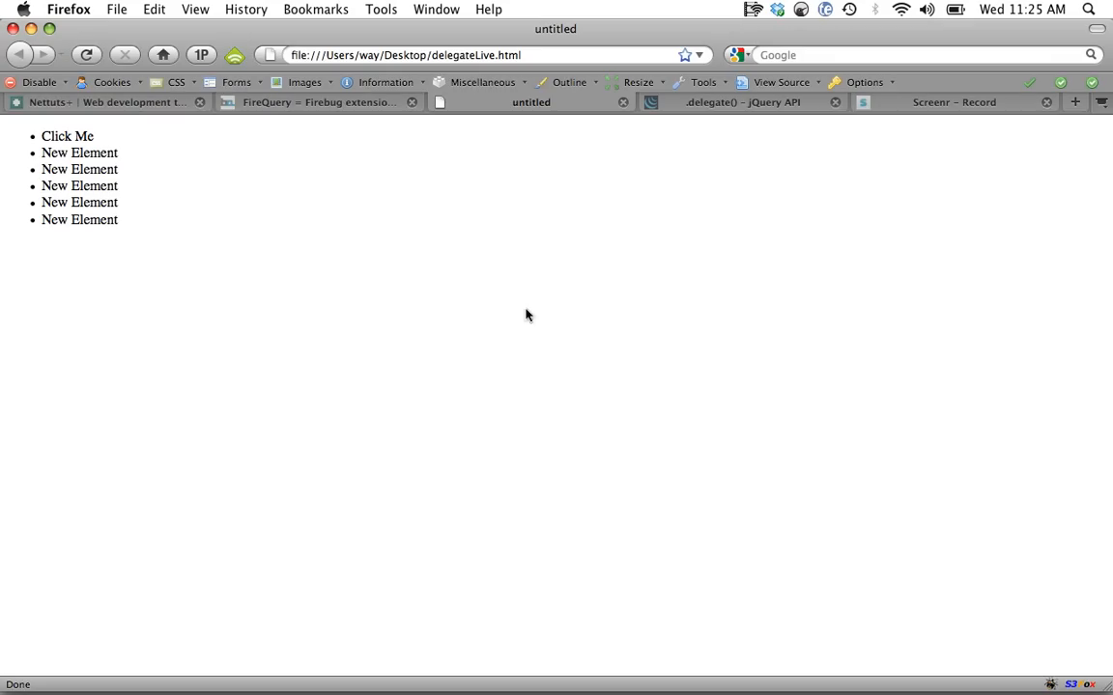
pyautogui.click(319, 102)
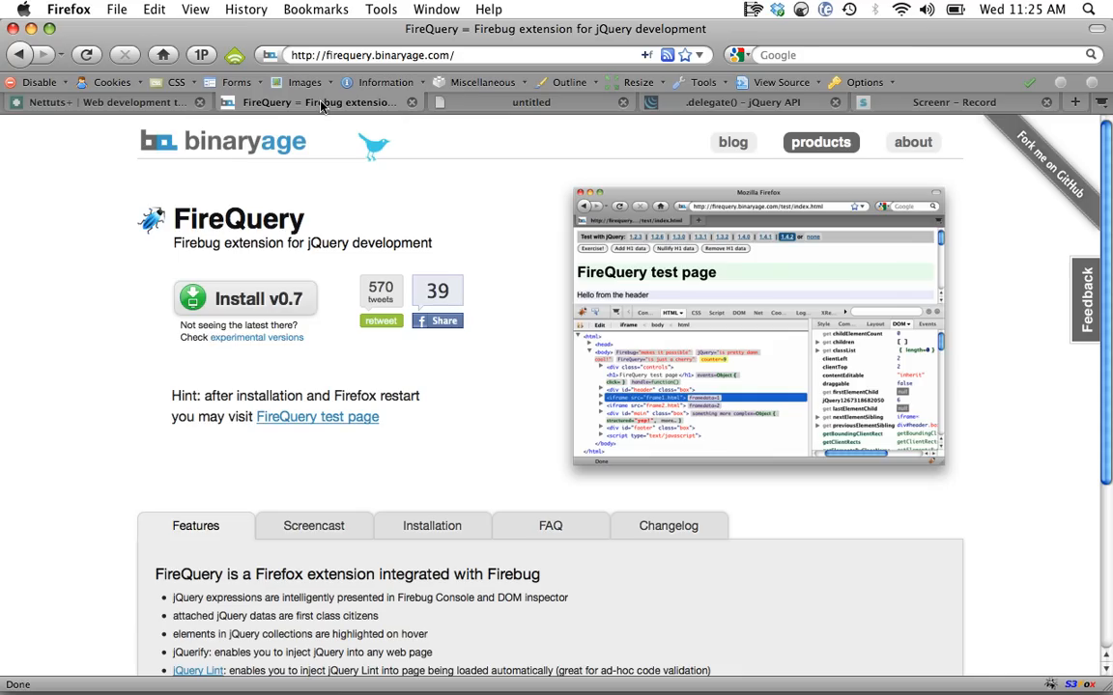
pyautogui.moveTo(396, 105)
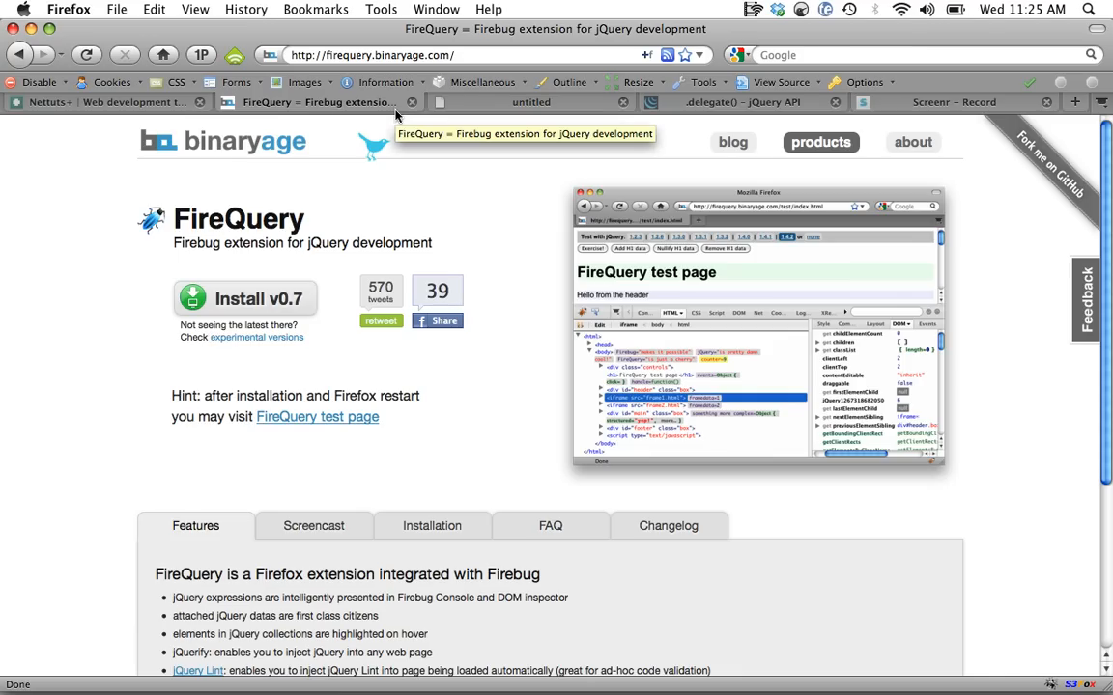
pyautogui.moveTo(785, 435)
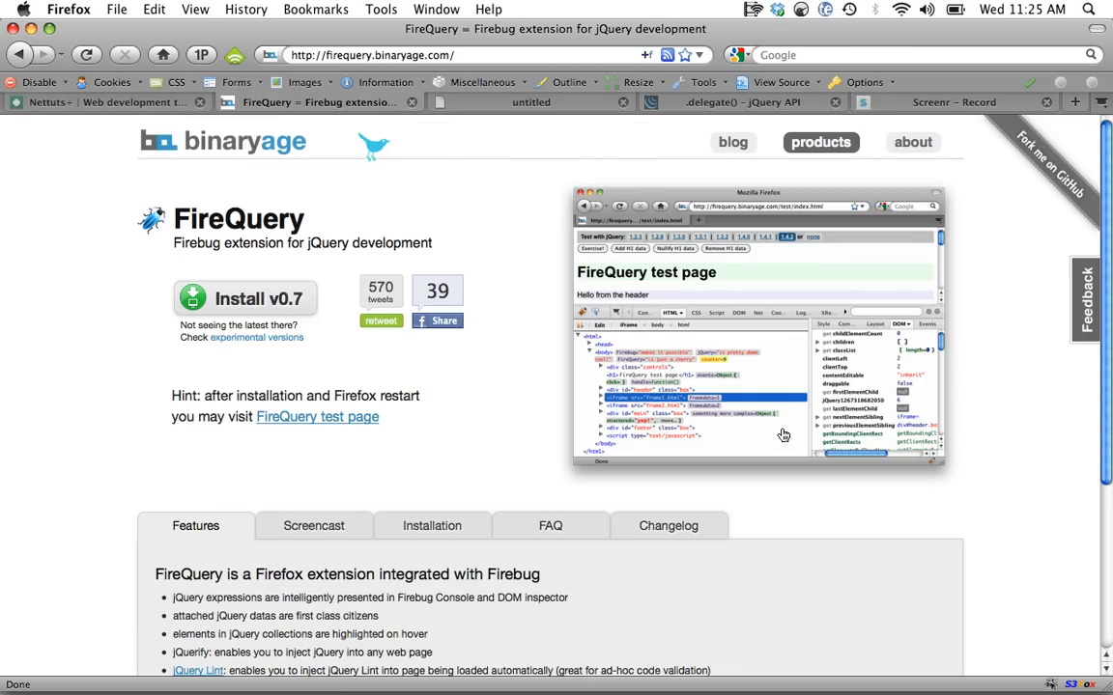
# Switch back to the delegateLive test page tab and bring up Firebug on it.
pyautogui.click(532, 100)
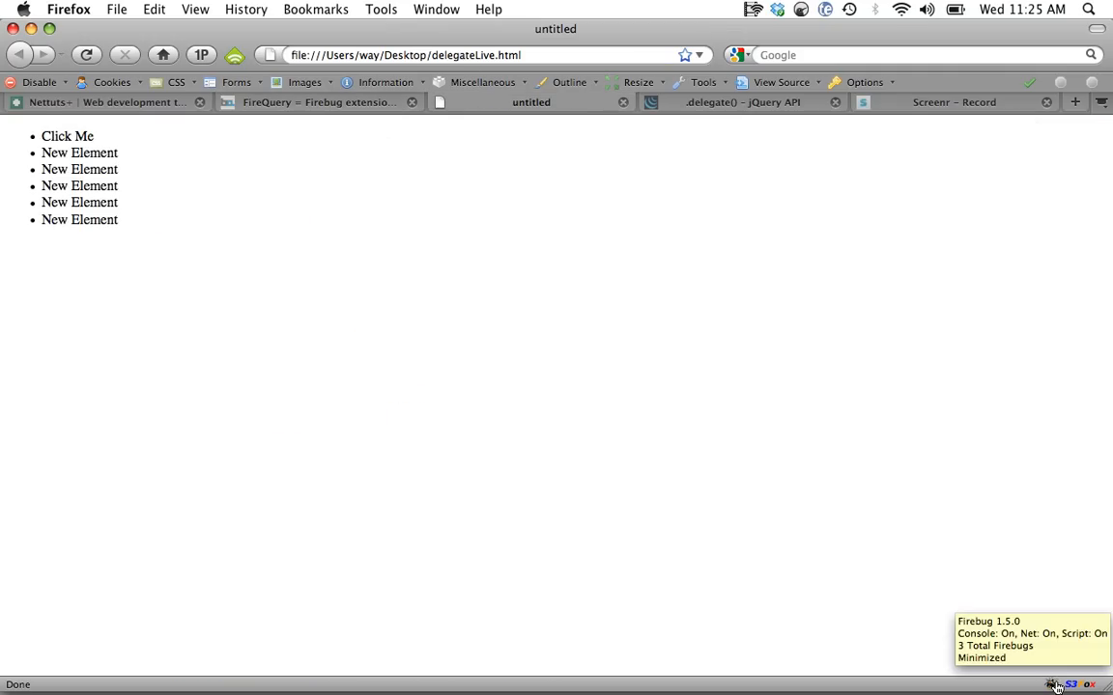
pyautogui.click(1053, 684)
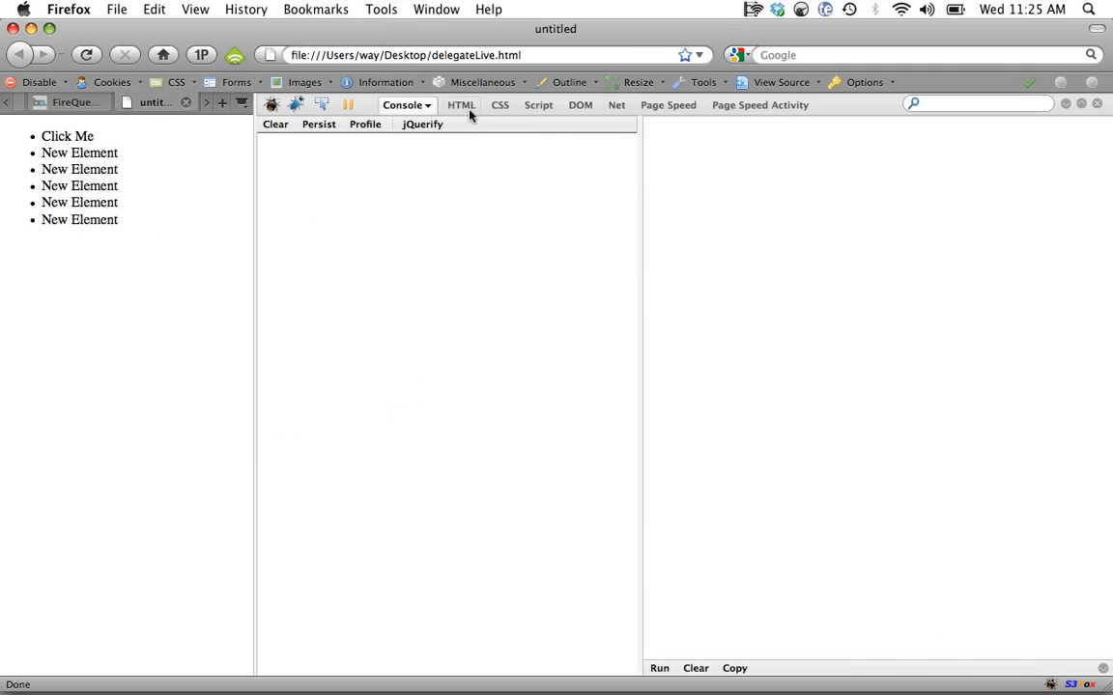
# Show the page's HTML tree in Firebug and inspect the #items list element.
pyautogui.click(460, 105)
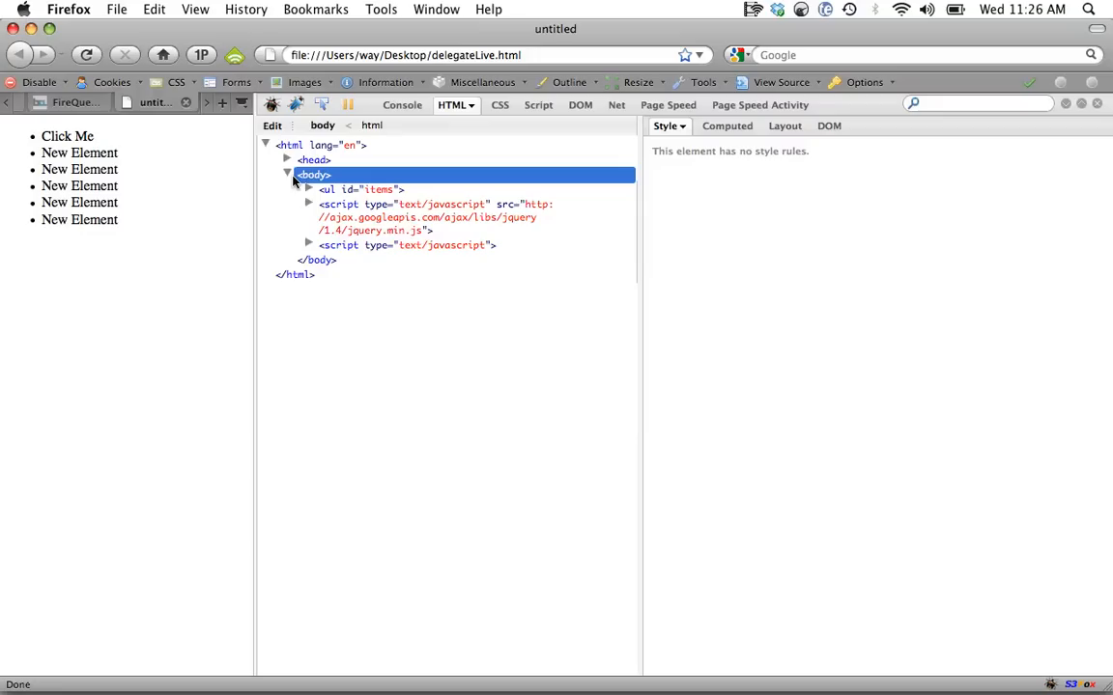
pyautogui.click(309, 189)
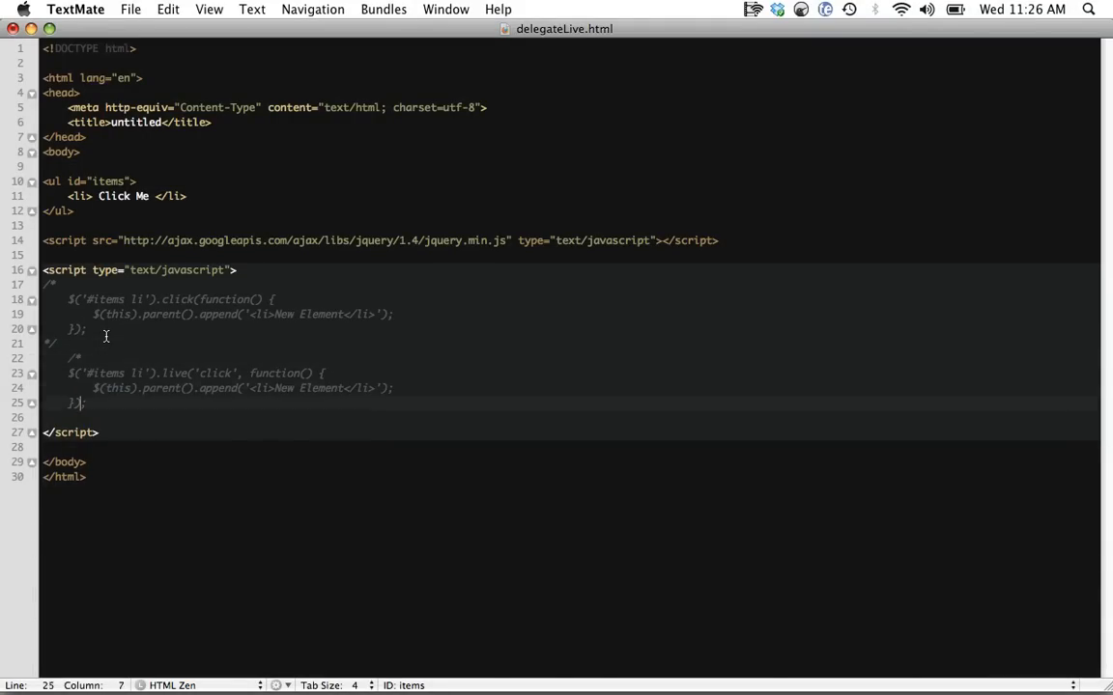
# Close the comment and write $('#items').delegate('li', 'click', function() { $(this).parent().append('<li>New Element</li>'); }).
pyautogui.write('*/')
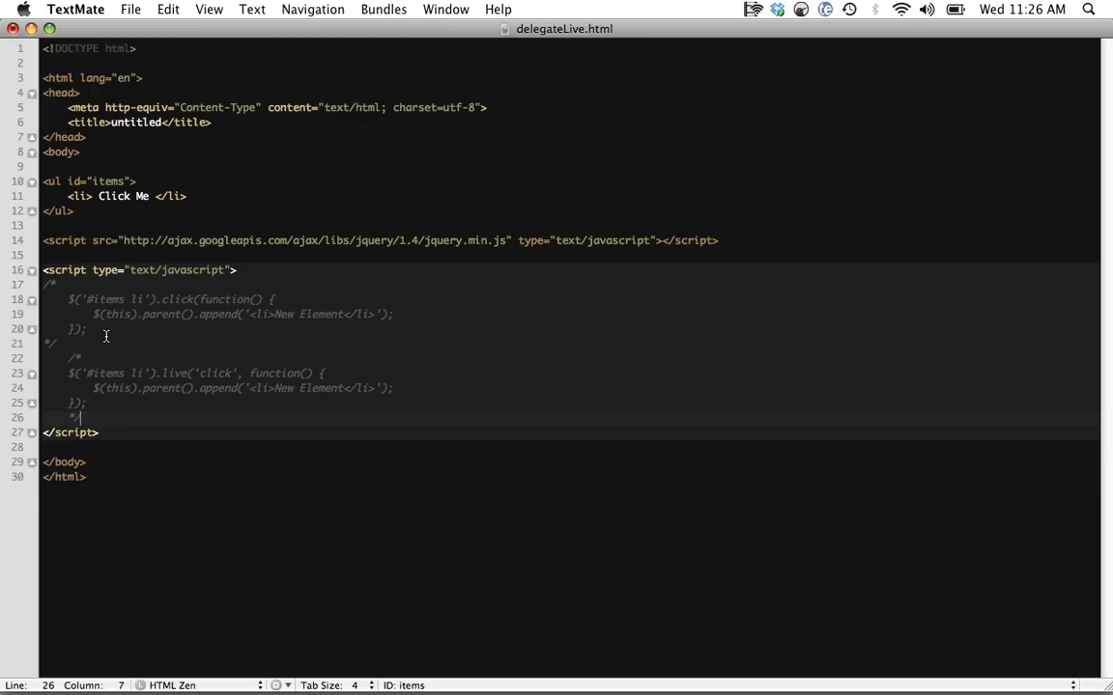
pyautogui.write("$('')")
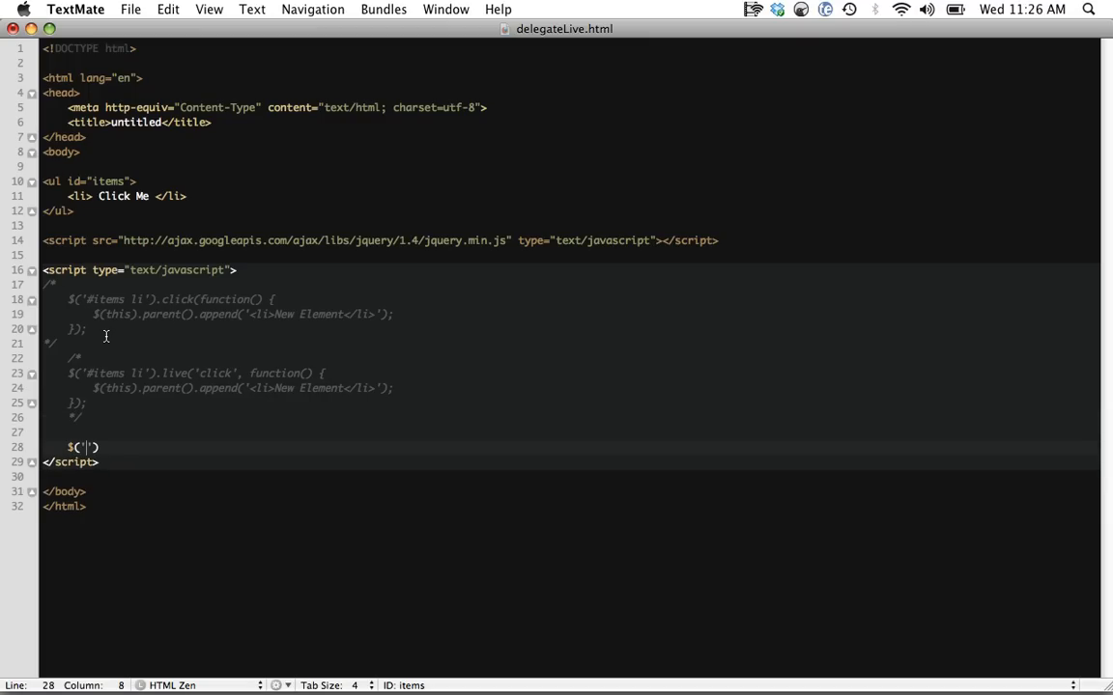
pyautogui.write("#items').")
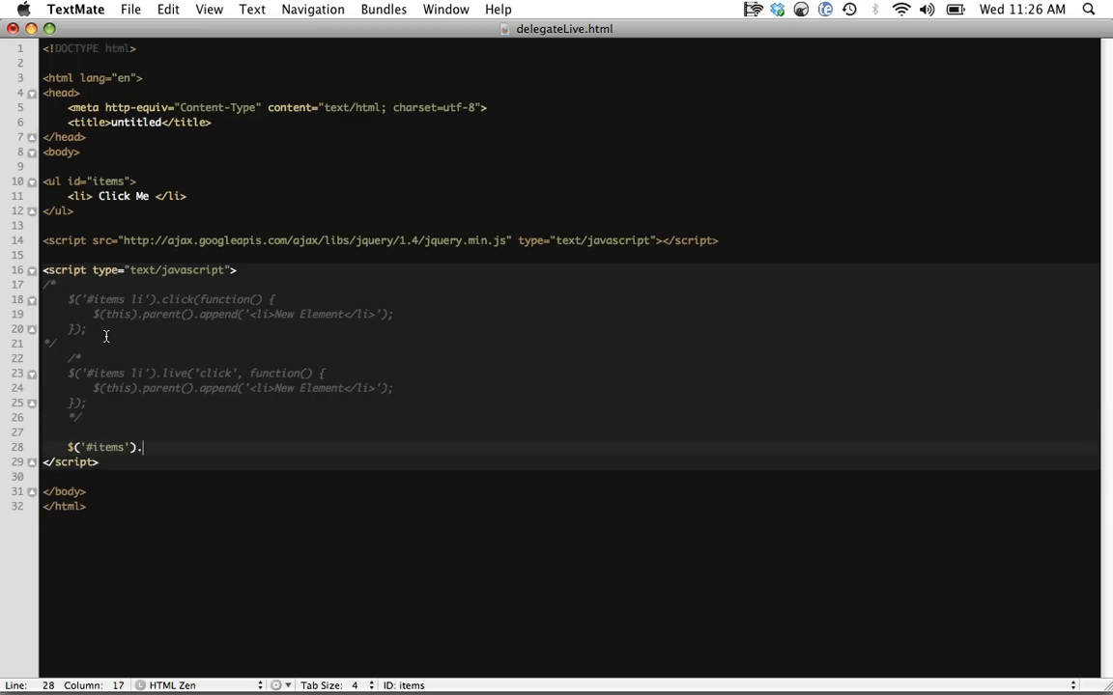
pyautogui.write("delegate('')")
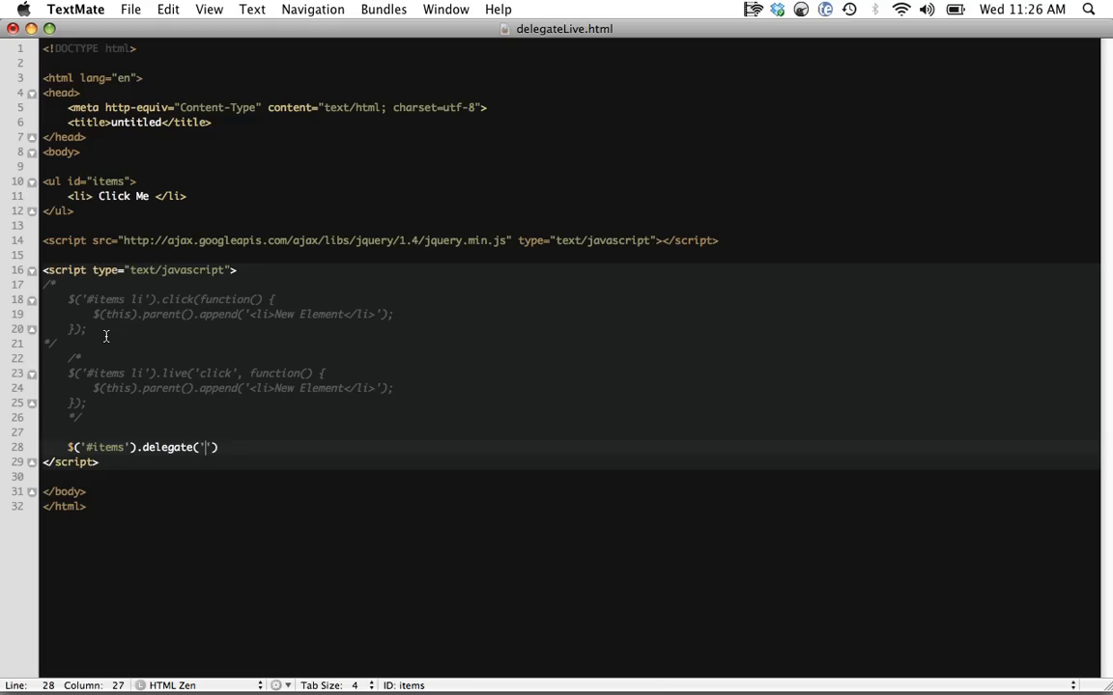
pyautogui.write("li', 'click")
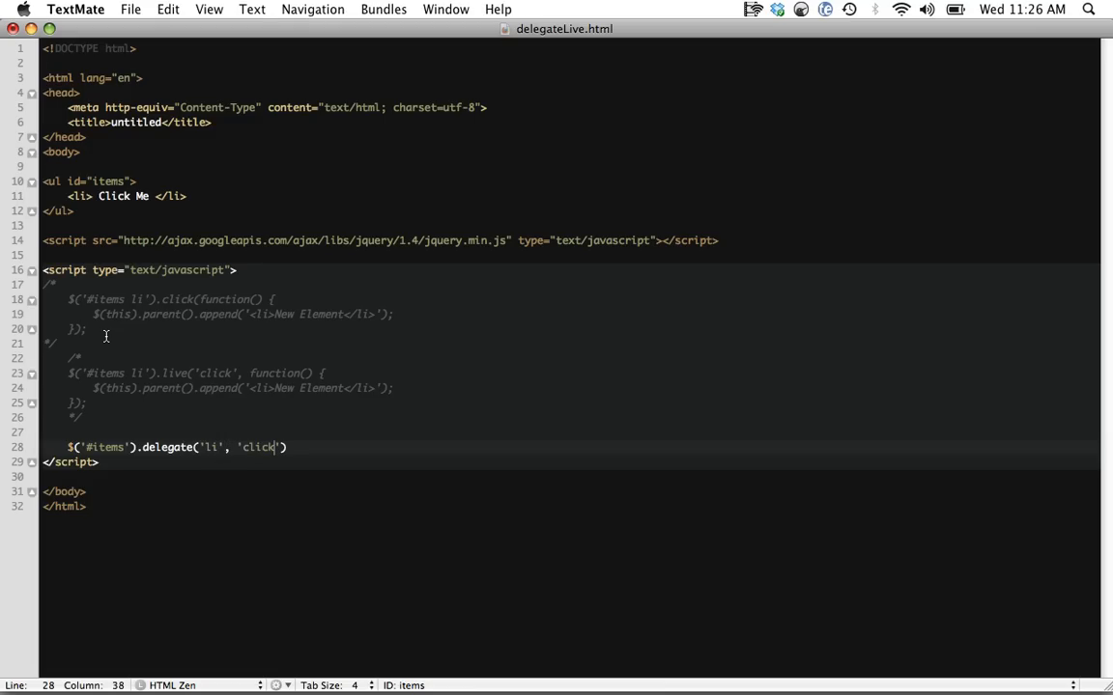
pyautogui.write(', function(')
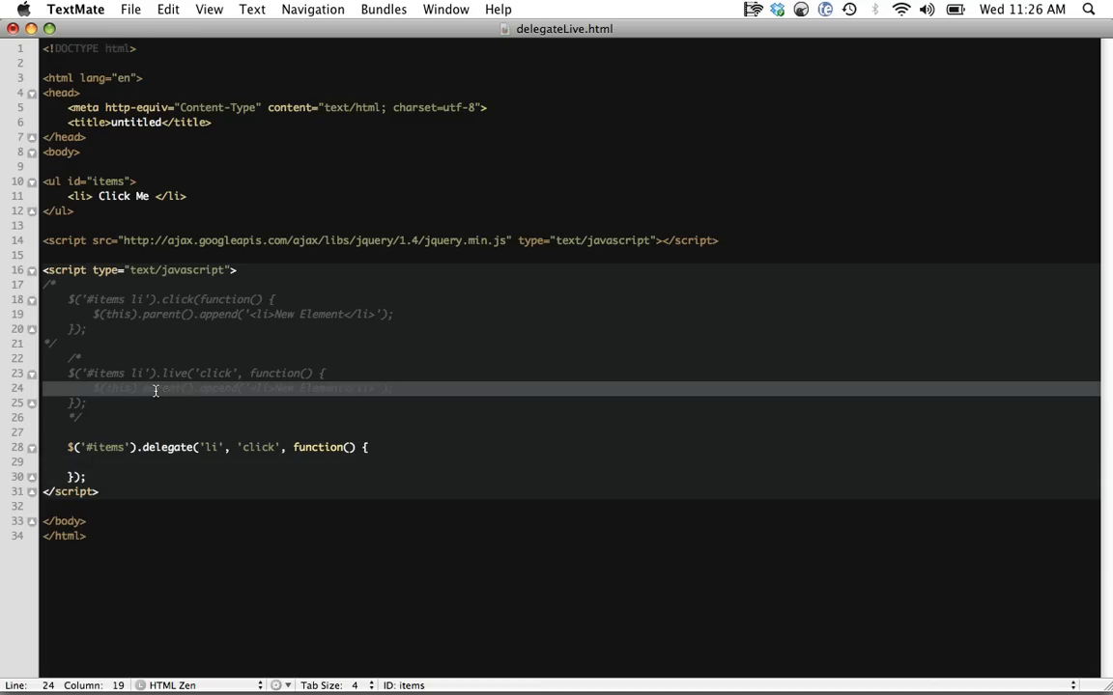
pyautogui.write("$(this).parent().append('<li>New Element</li>');")
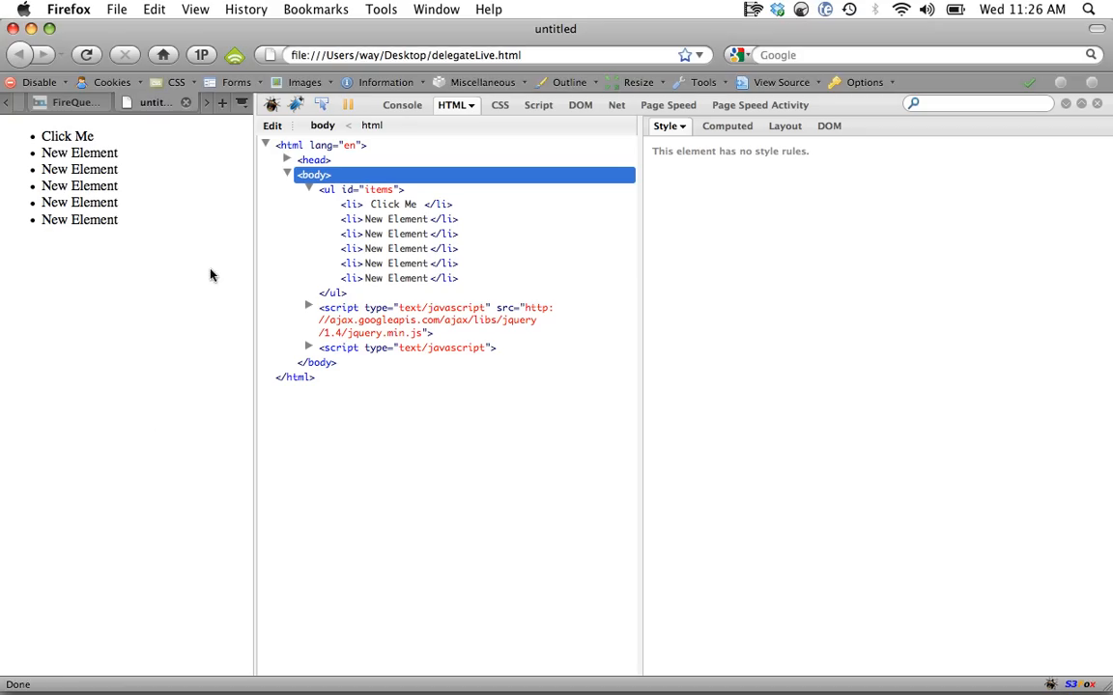
# Reload, add New Element items via Click Me, and select the ul in Firebug's widened HTML pane to see its bound events.
pyautogui.click(68, 135)
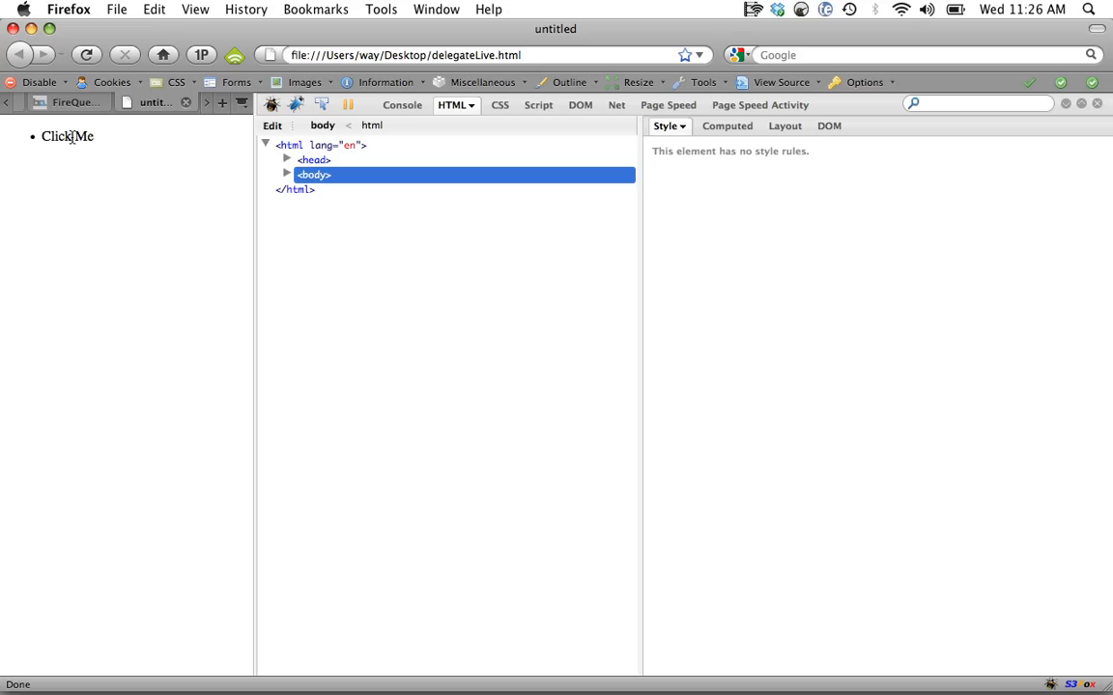
pyautogui.click(65, 135)
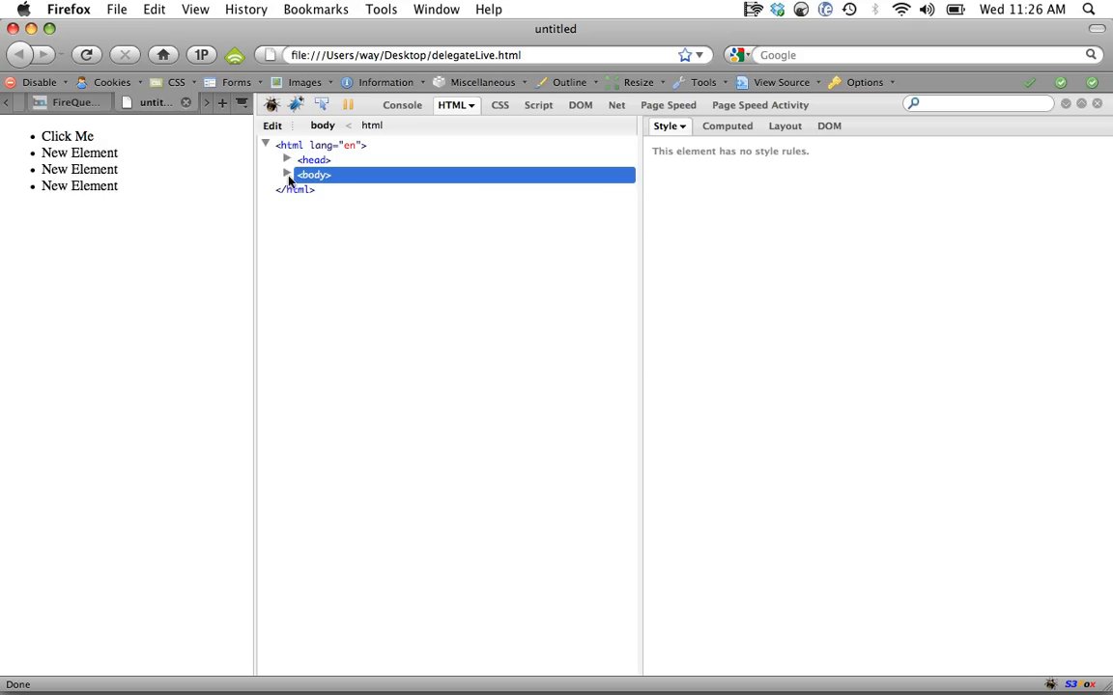
pyautogui.click(286, 174)
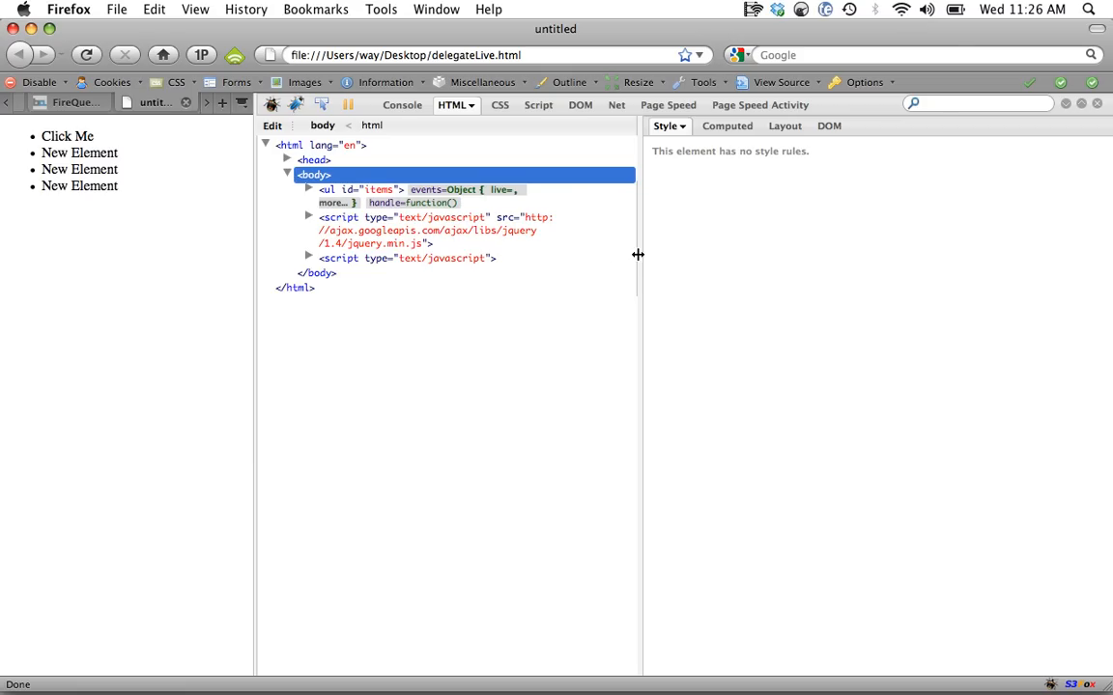
pyautogui.moveTo(638, 255); pyautogui.dragTo(885, 255)
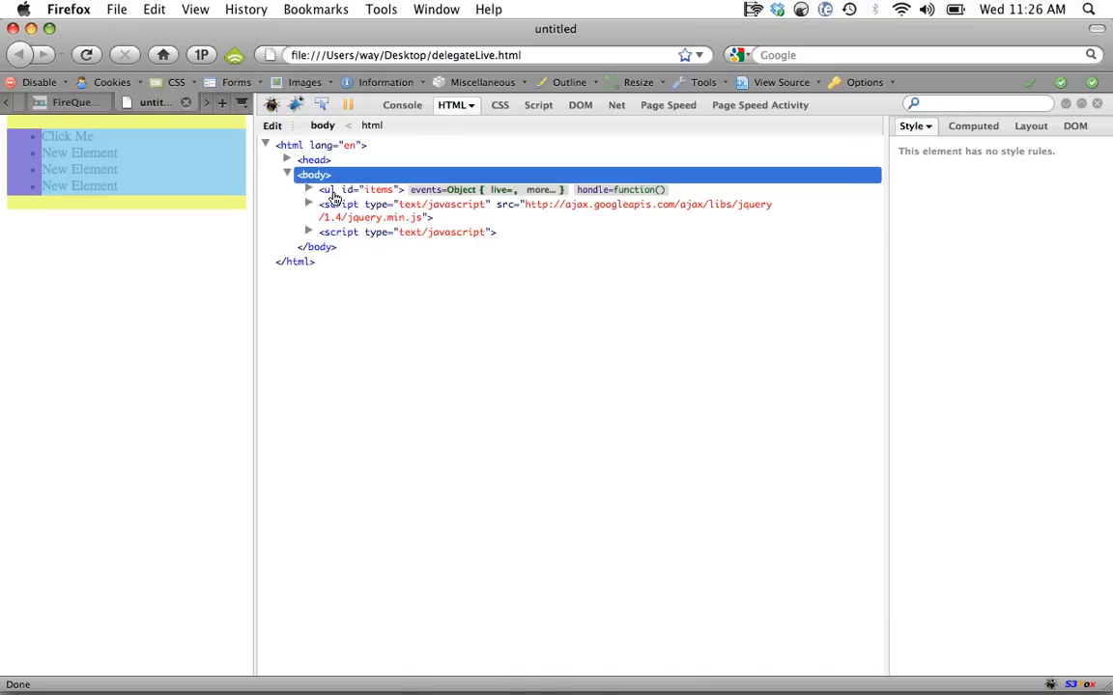
pyautogui.click(309, 190)
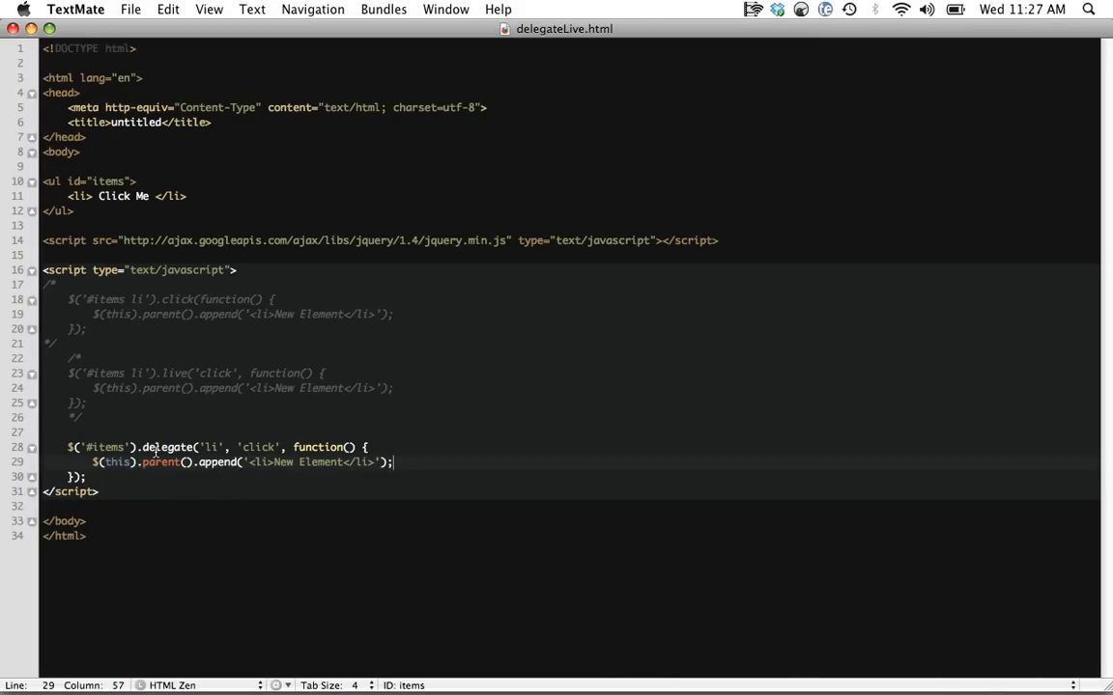
pyautogui.moveTo(108, 510)
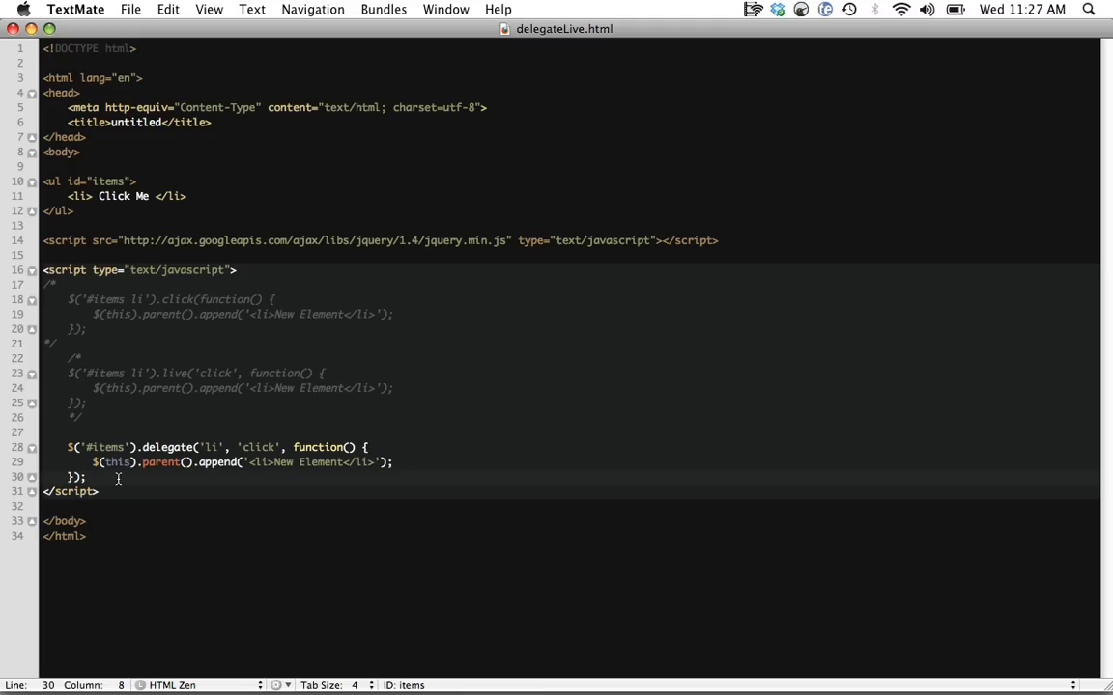
# Try a $('items').children() call after the delegate handler, then move into the delegate block to comment it out.
pyautogui.press('Return')
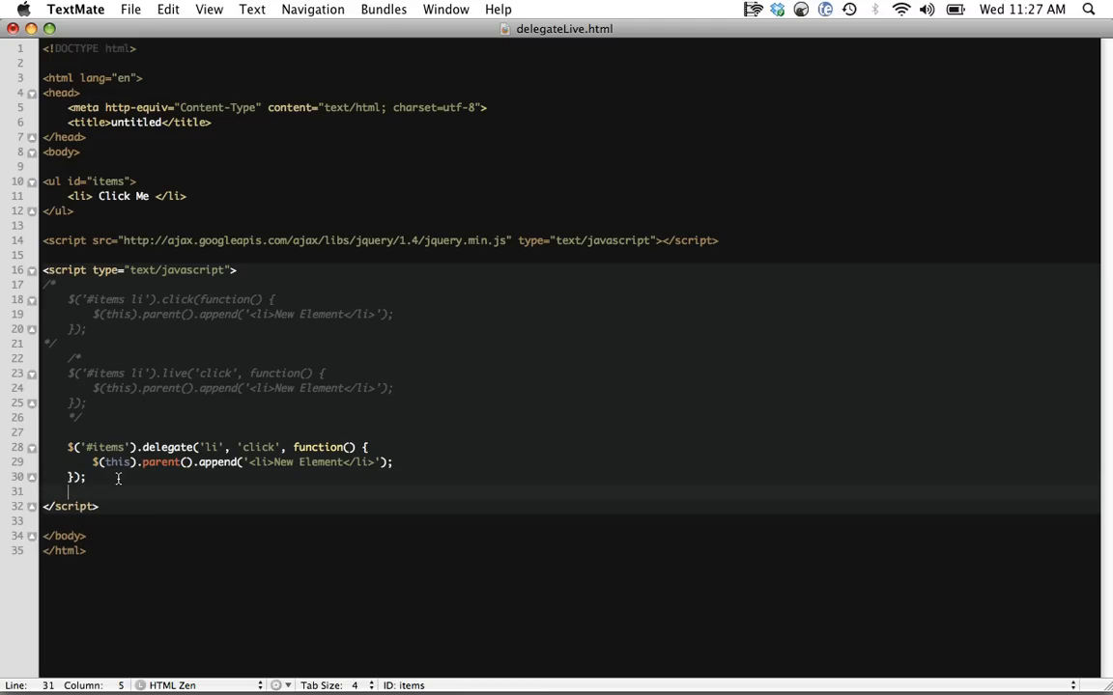
pyautogui.write("$('items')")
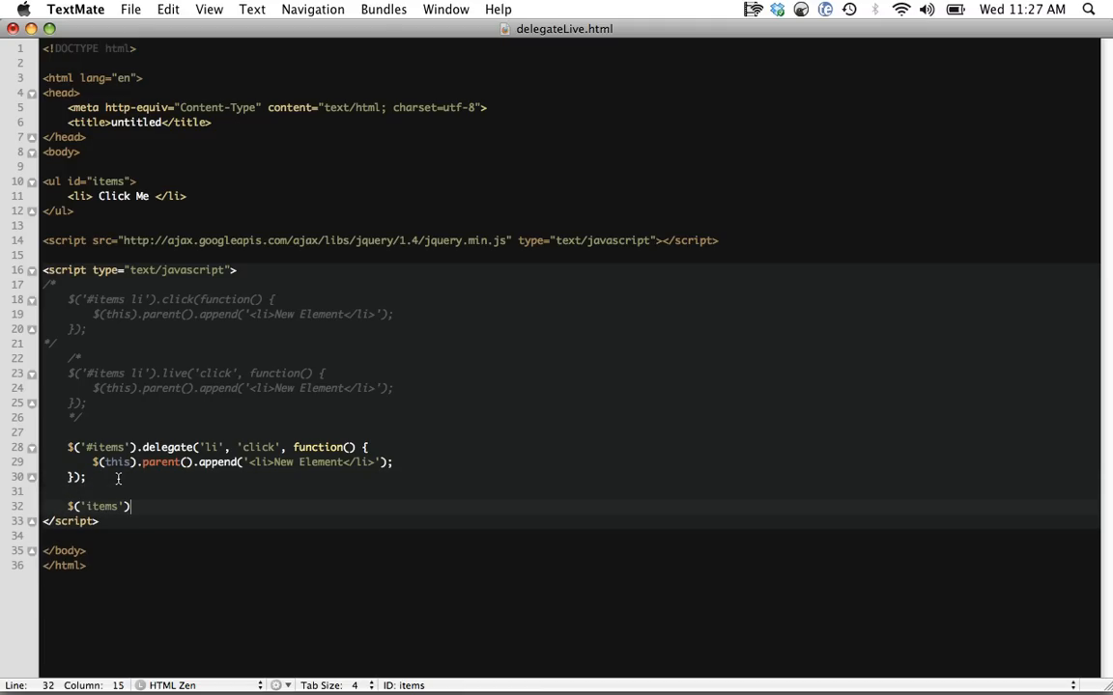
pyautogui.write('.childre')
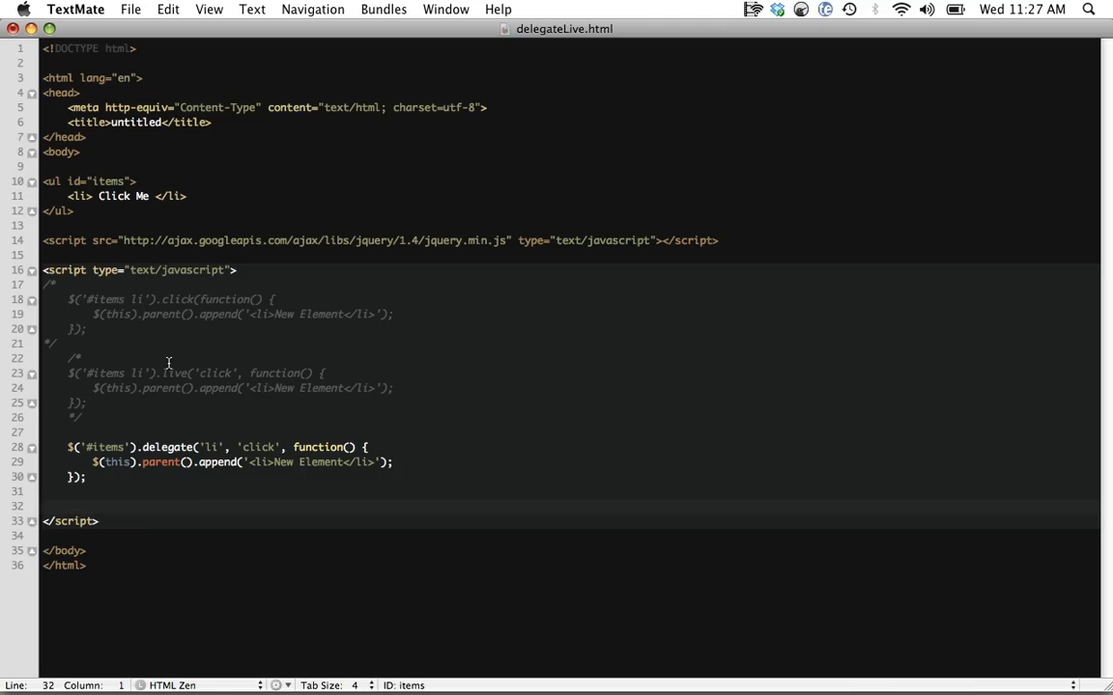
pyautogui.moveTo(170, 433)
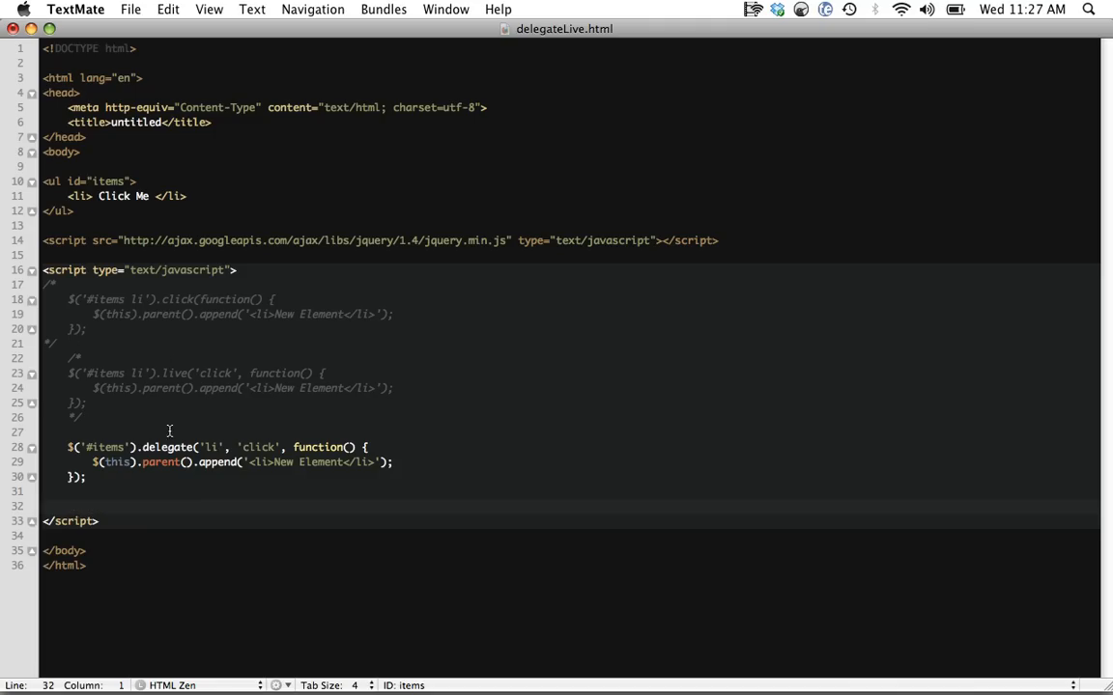
pyautogui.click(172, 448)
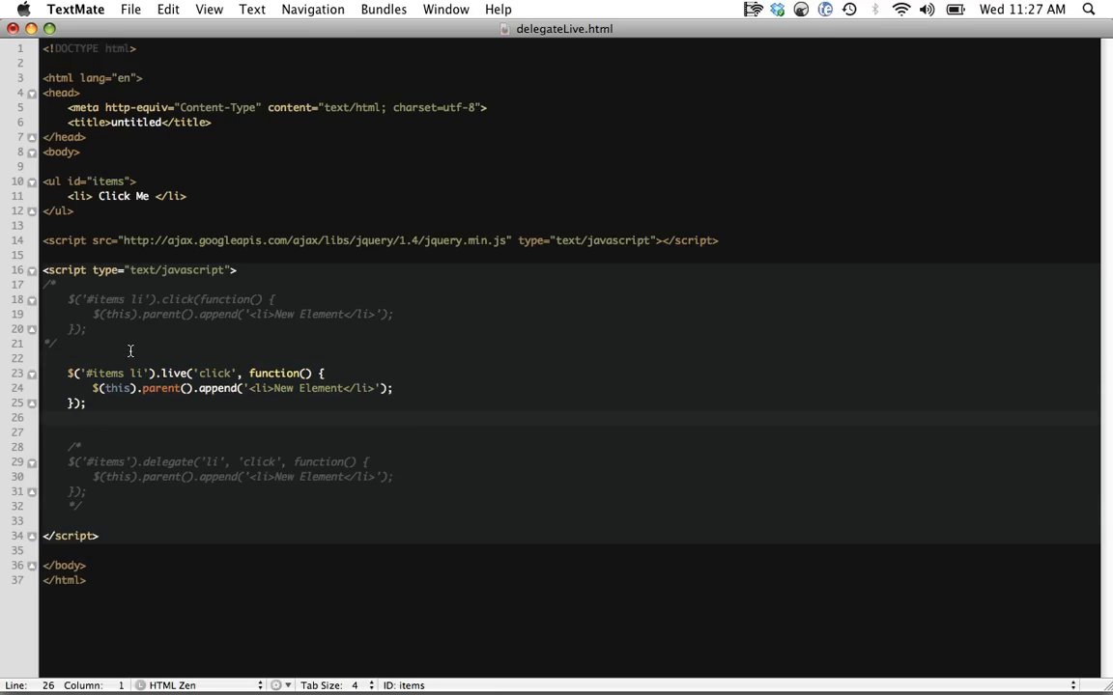
# Change the live selector to $('li', $('#items')[0]).
pyautogui.click(145, 374)
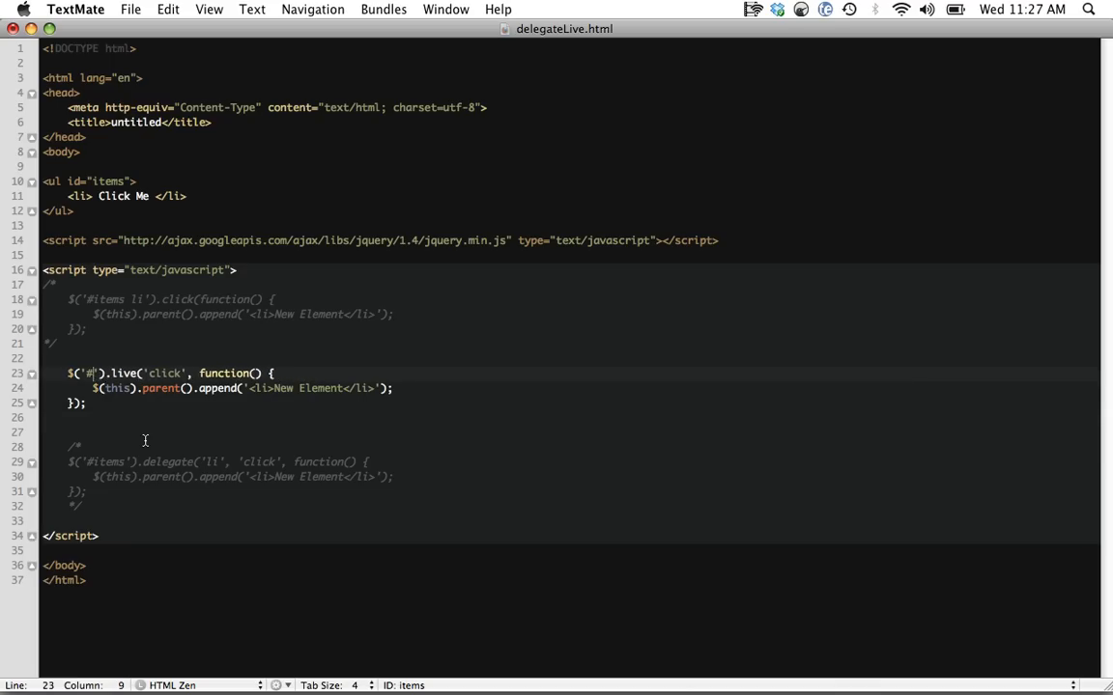
pyautogui.write("li', $(''")
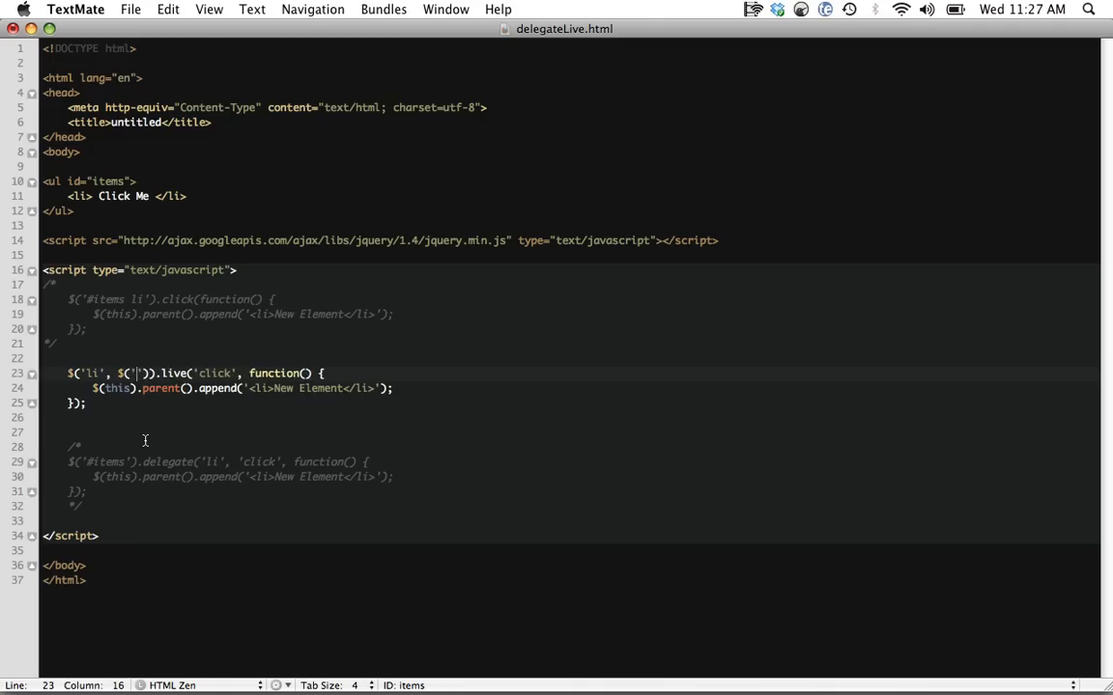
pyautogui.write('#items')
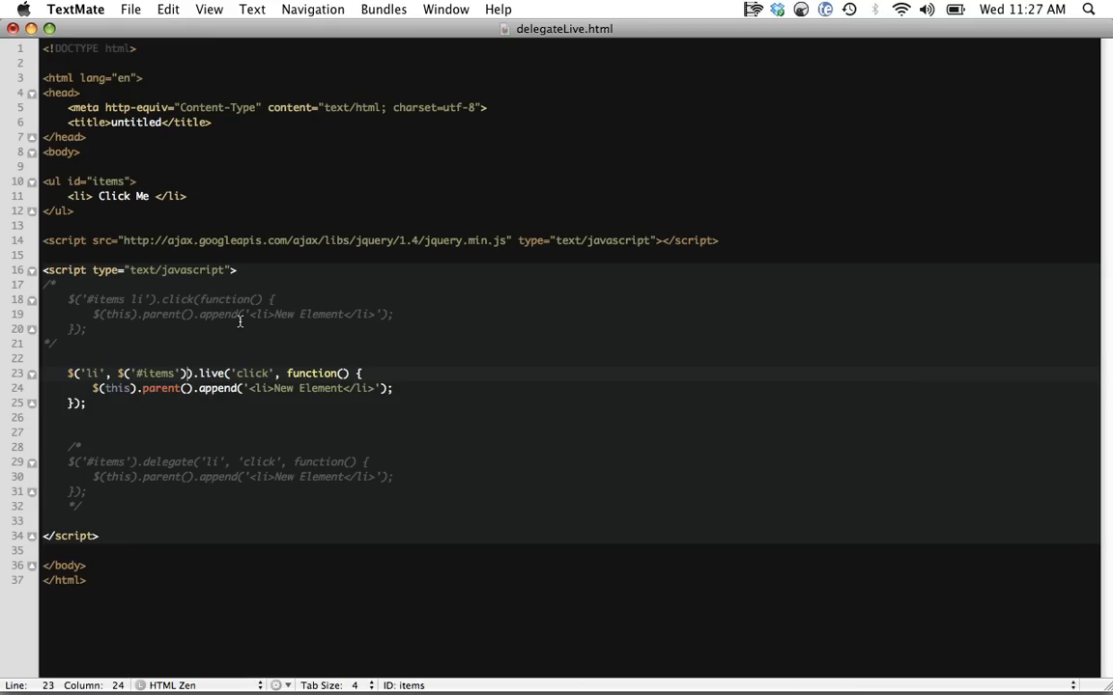
pyautogui.write('[]')
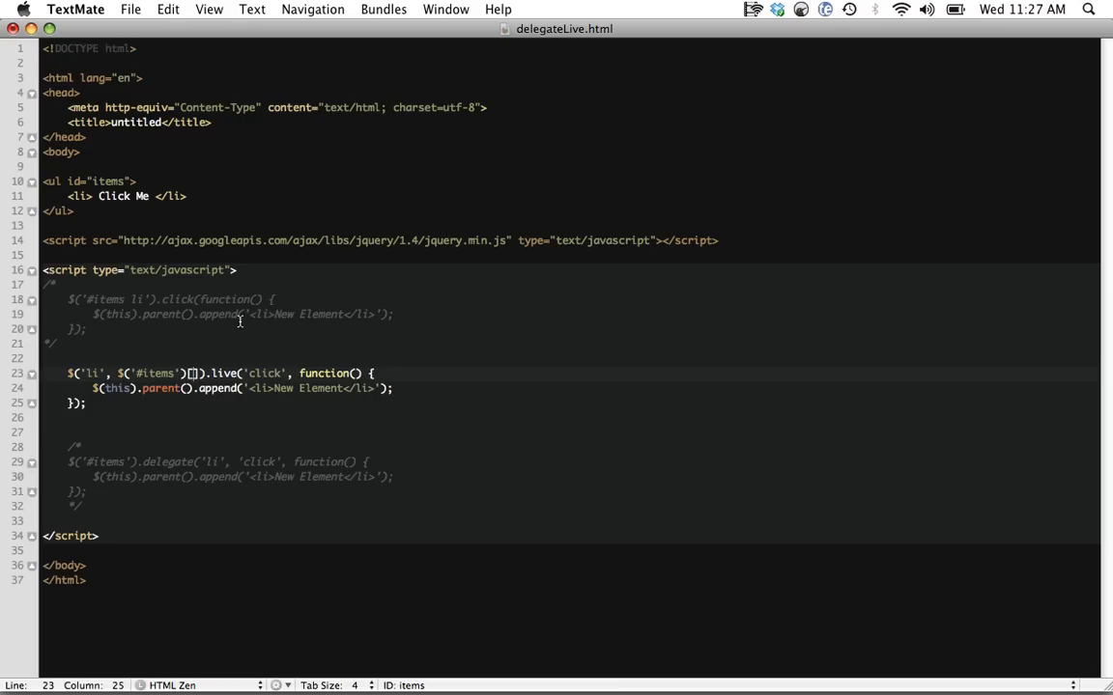
pyautogui.write('0')
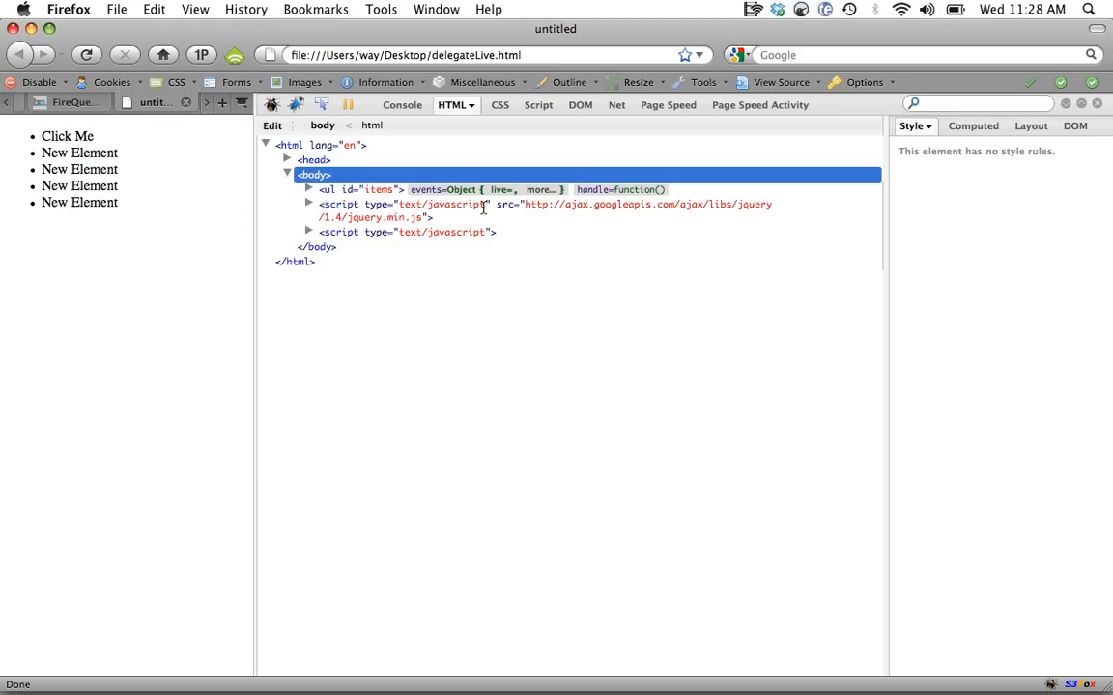
pyautogui.moveTo(413, 191)
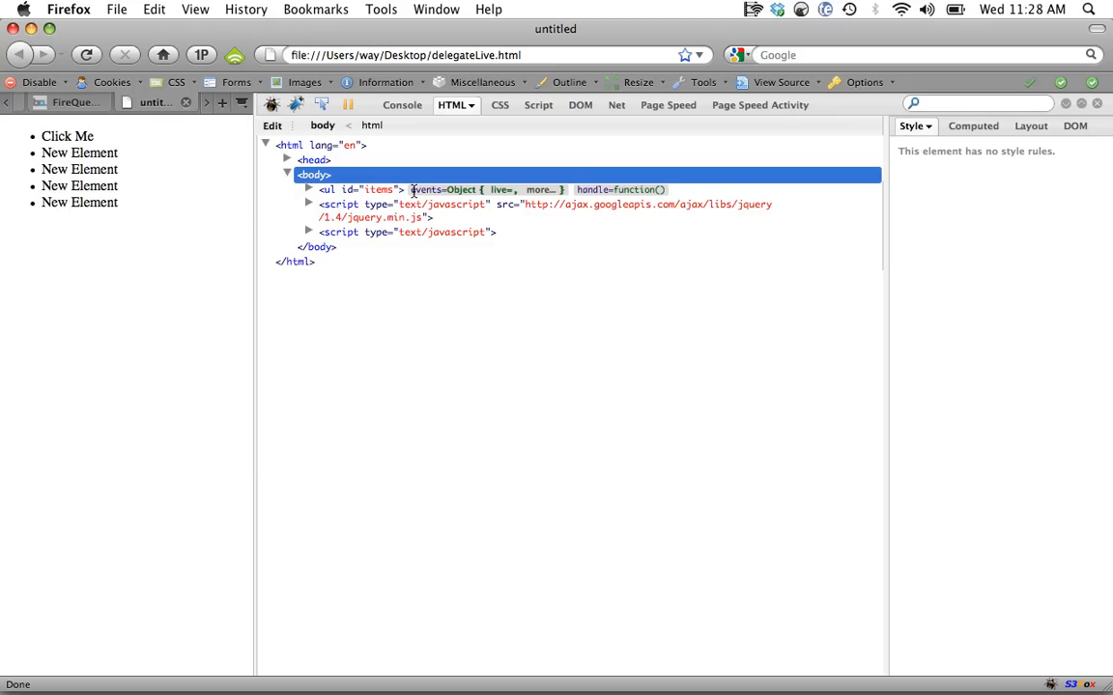
pyautogui.moveTo(517, 200)
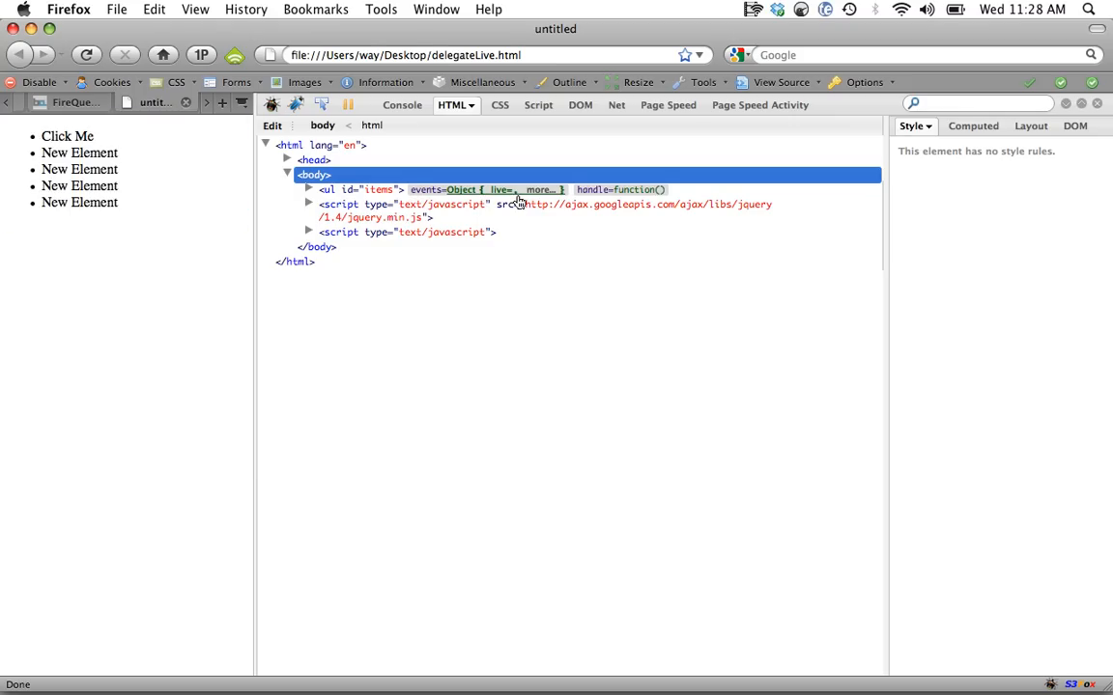